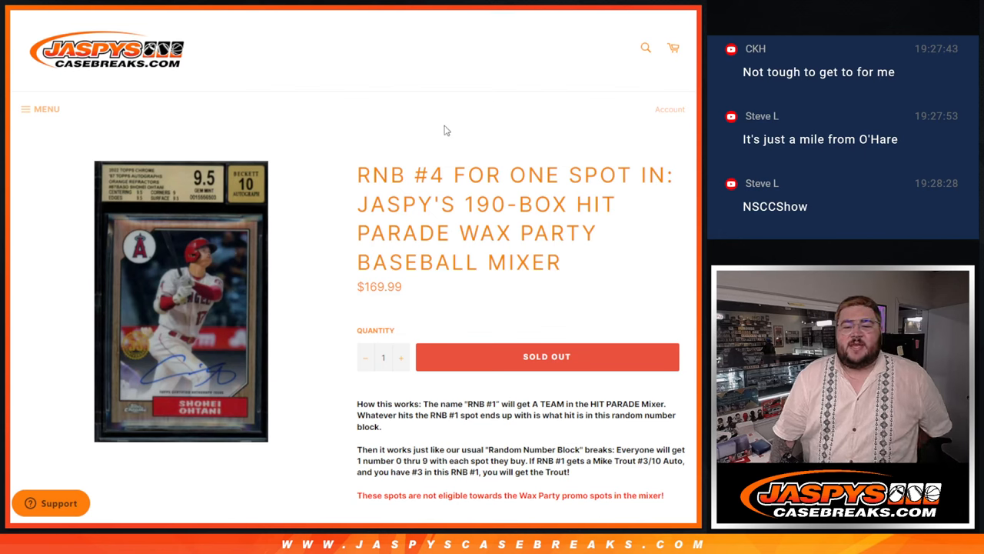
{"action": "mouse_move", "coordinate": [445, 124]}
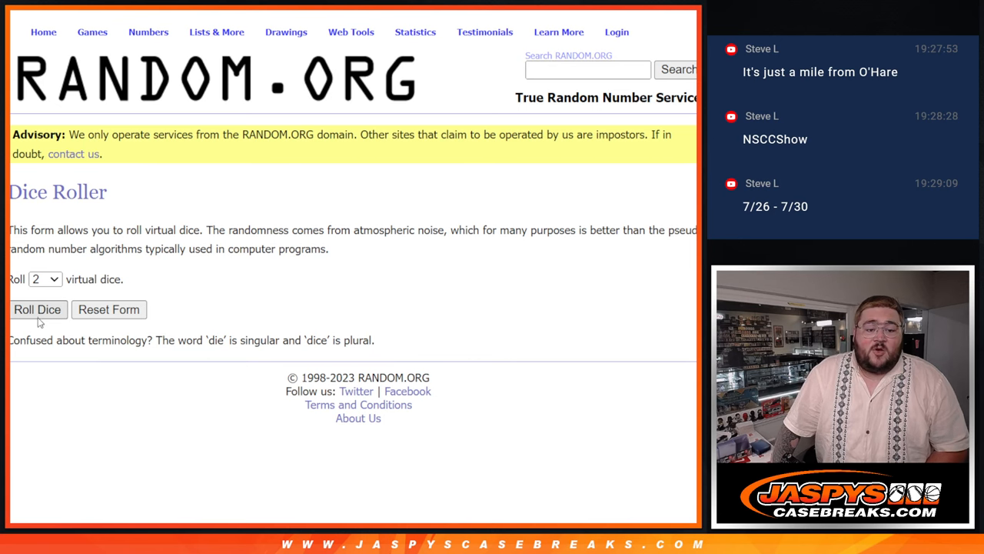
Roll the two virtual dice on RANDOM.ORG.
{"action": "left_click", "coordinate": [37, 309]}
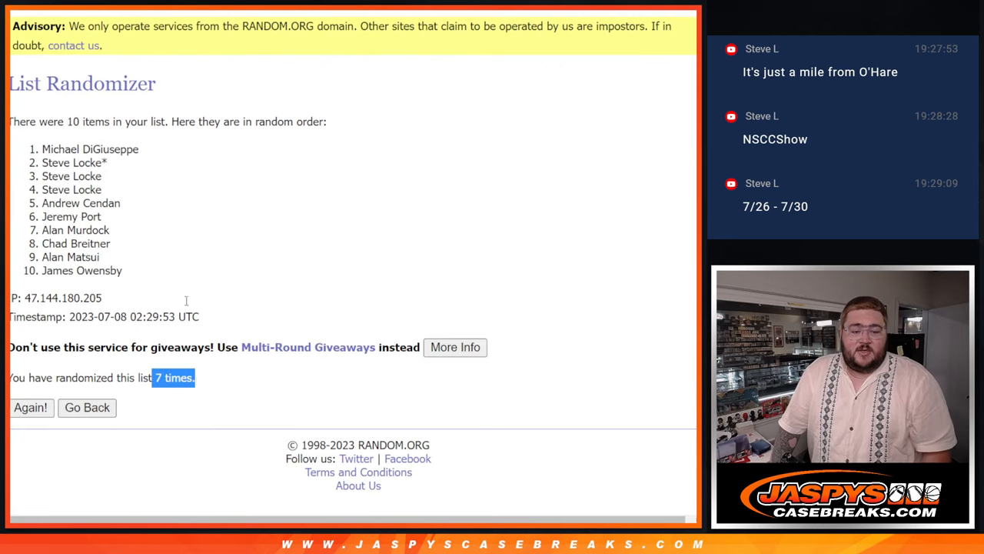
Select the shuffled names, reshuffle the 0–9 list to seven randomizations, and select the numbers.
{"action": "left_click_drag", "start_coordinate": [43, 148], "coordinate": [123, 271]}
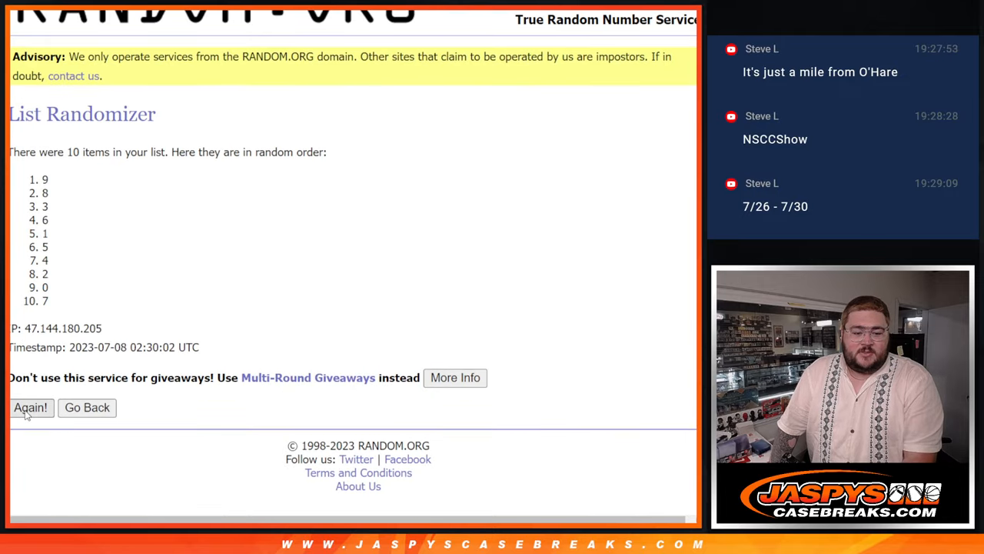
{"action": "left_click", "coordinate": [30, 407]}
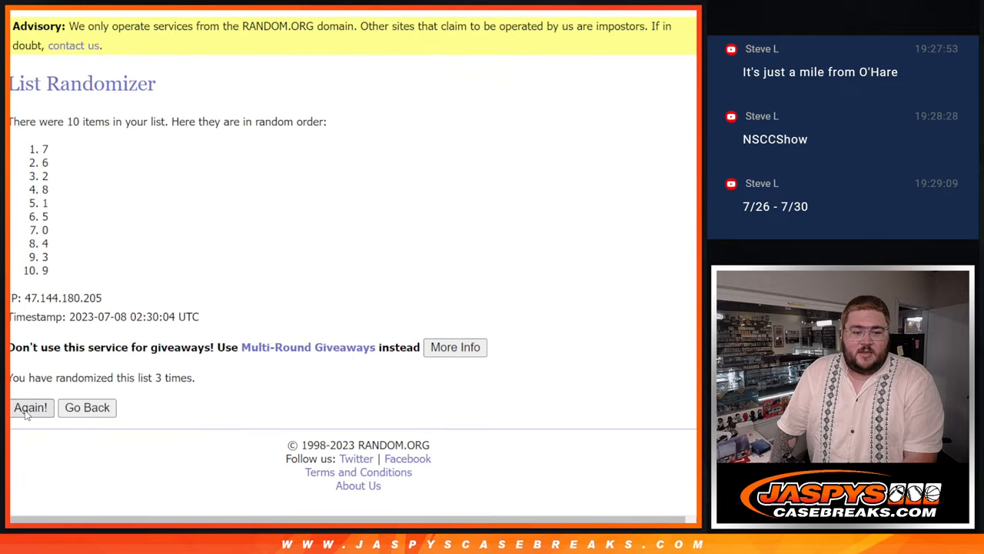
{"action": "left_click", "coordinate": [30, 407]}
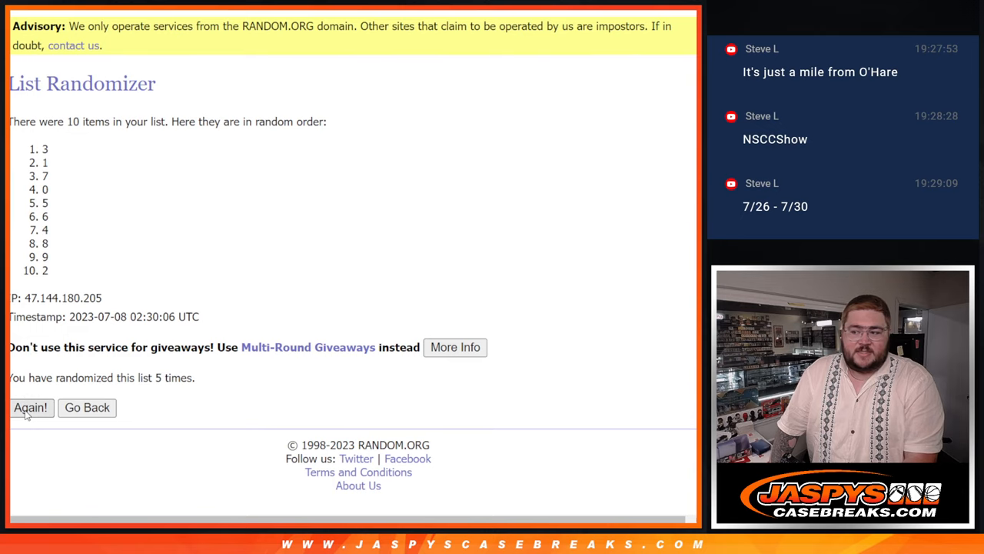
{"action": "left_click", "coordinate": [31, 407]}
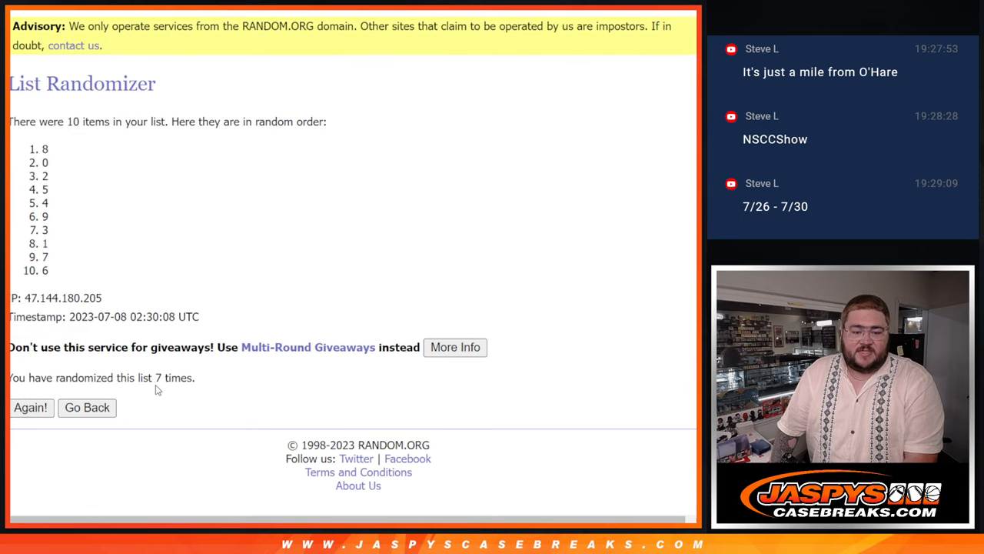
{"action": "left_click_drag", "start_coordinate": [45, 148], "coordinate": [48, 203]}
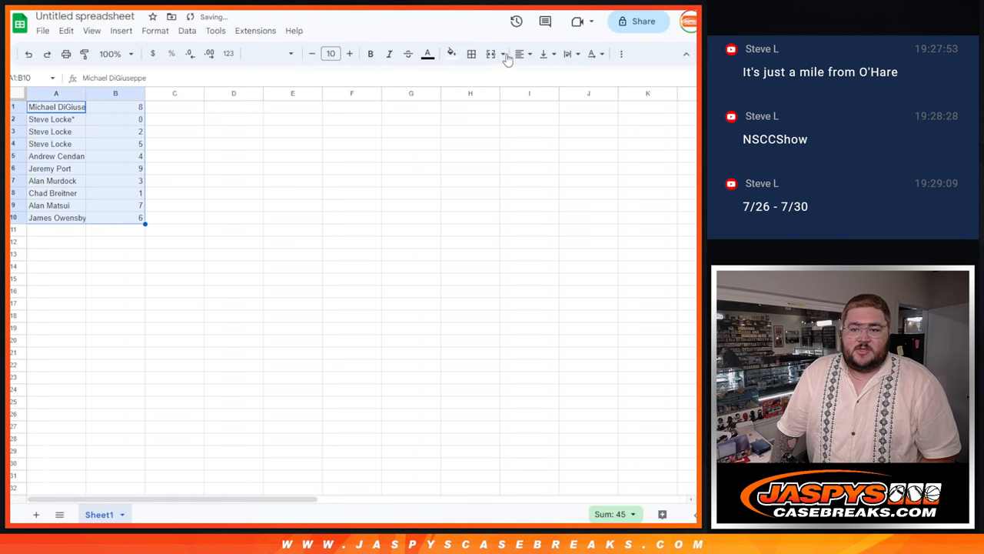
Format and zoom the name-number grid, then sort rows by the number column ascending 0–9.
{"action": "left_click", "coordinate": [470, 53]}
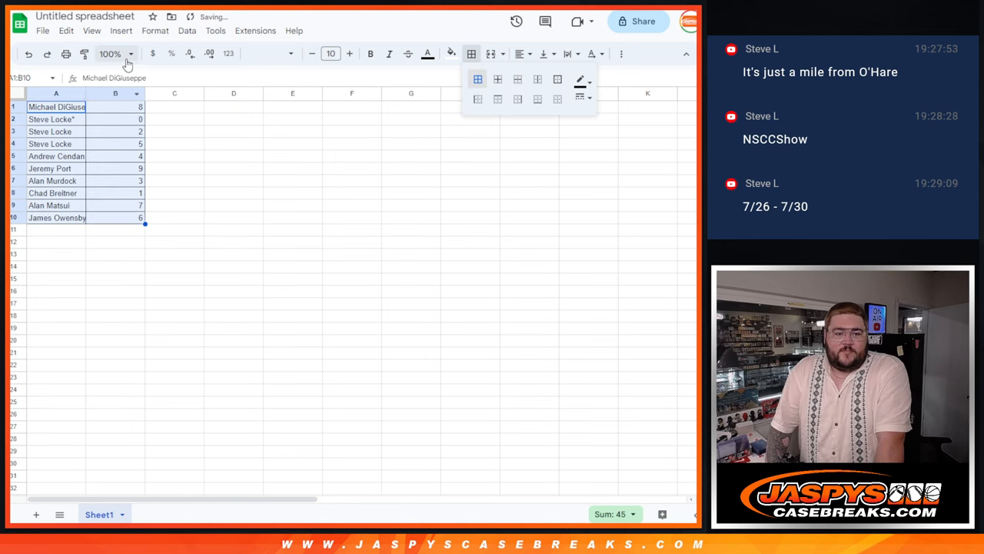
{"action": "left_click", "coordinate": [110, 53]}
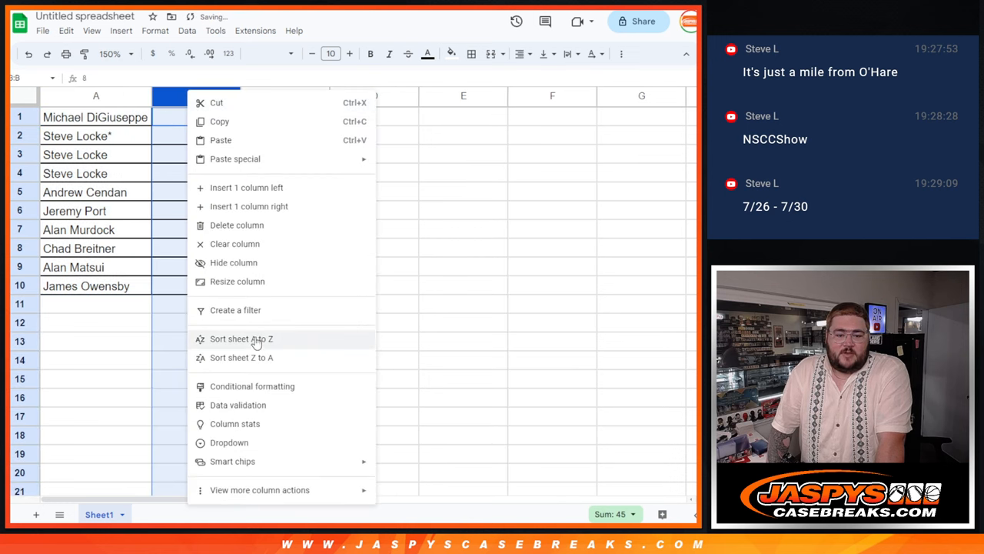
{"action": "left_click", "coordinate": [240, 339]}
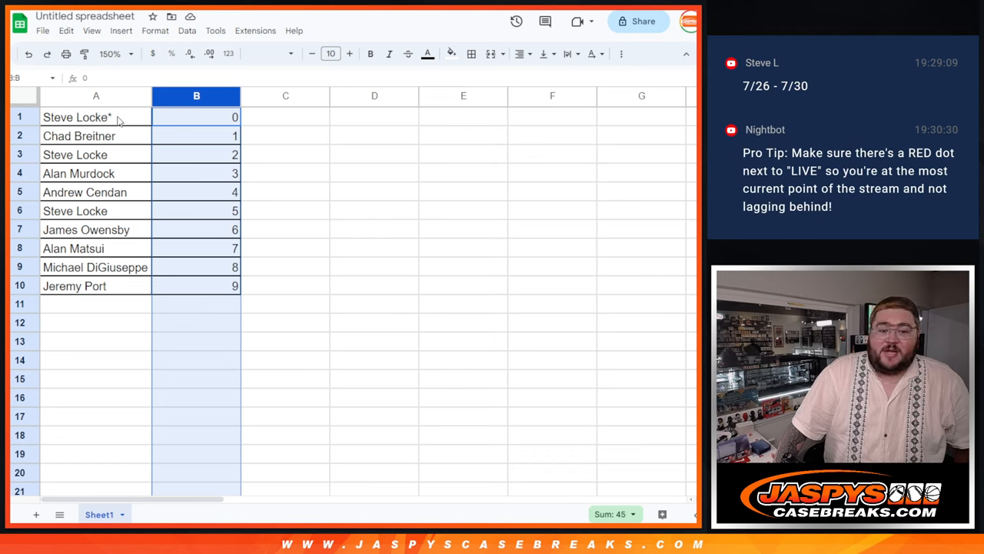
{"action": "left_click", "coordinate": [96, 117]}
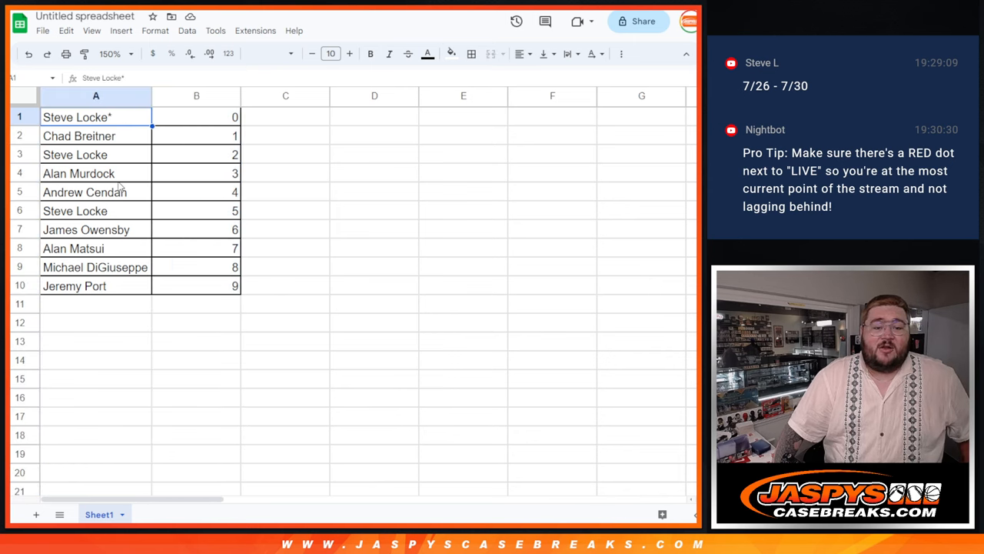
{"action": "mouse_move", "coordinate": [130, 213]}
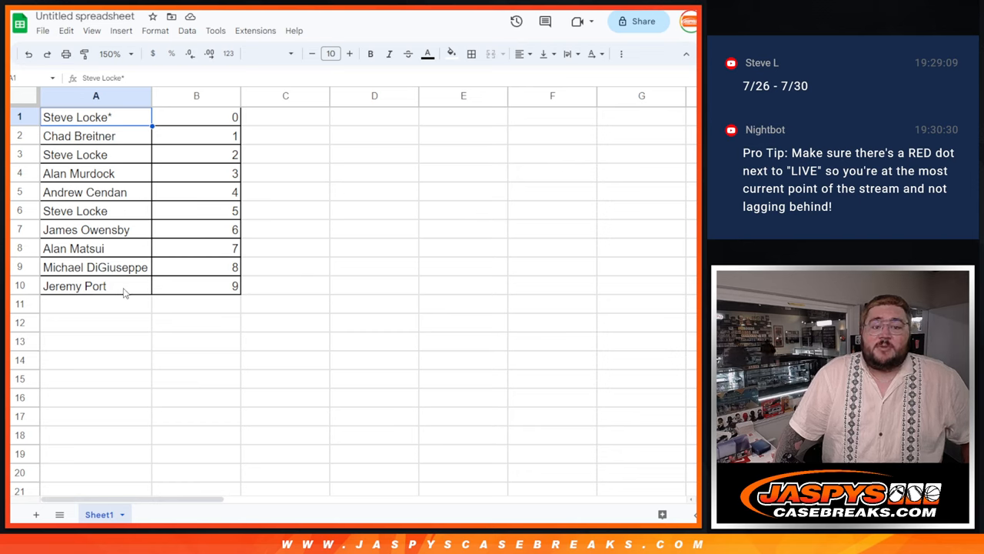
{"action": "mouse_move", "coordinate": [138, 320]}
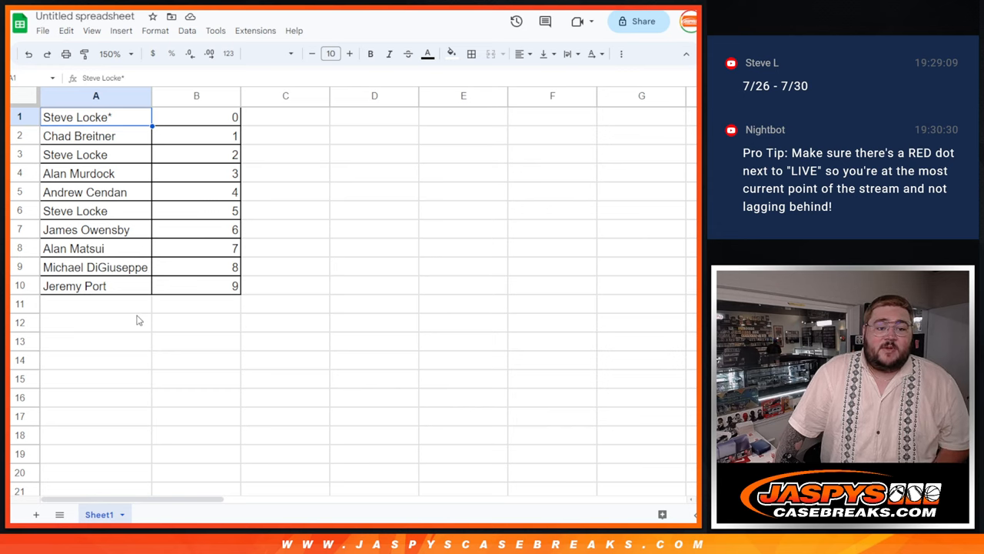